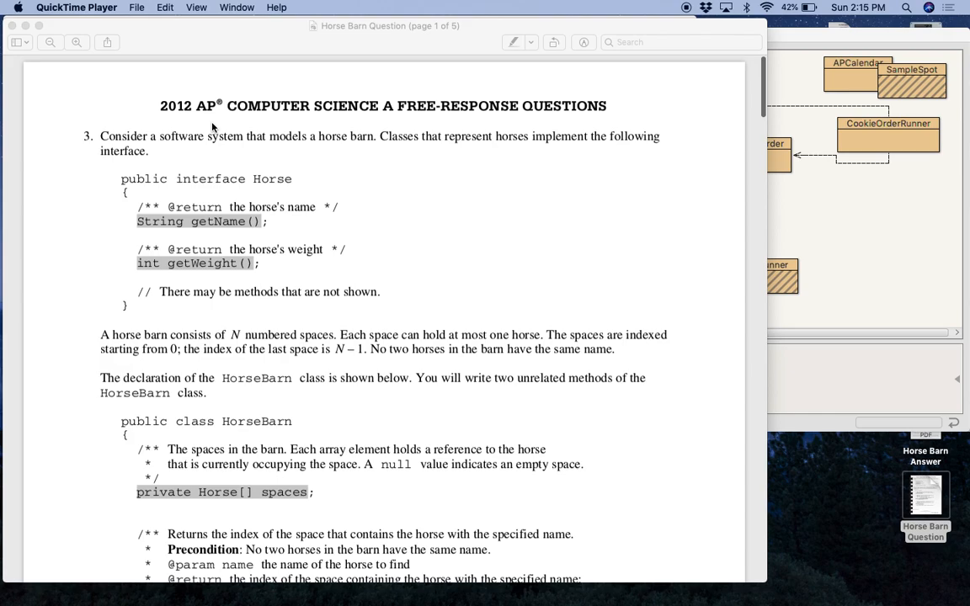
pyautogui.moveTo(393, 288)
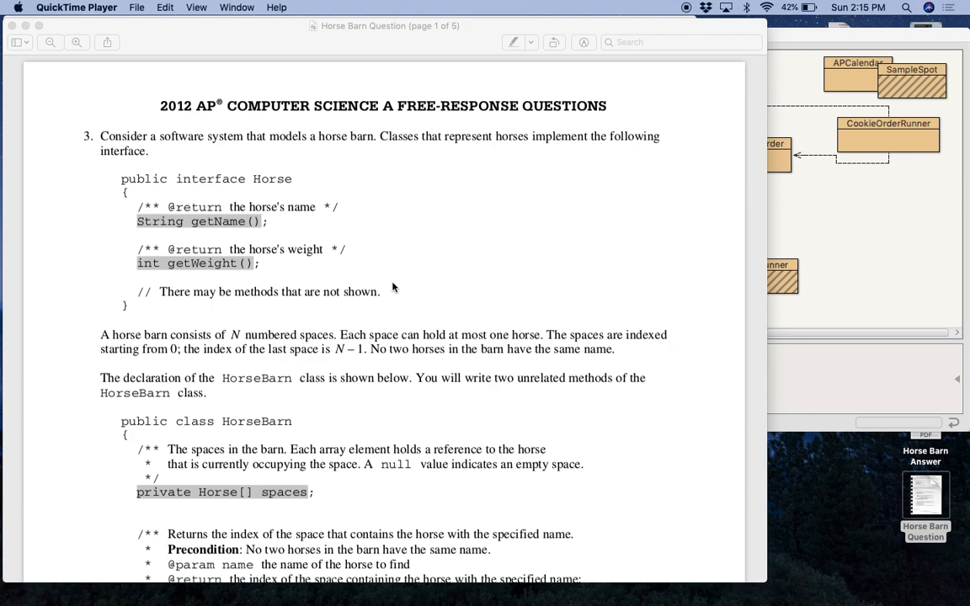
# Step: Review the Horse class source, close it and return to the FRQ Practice class diagram
pyautogui.scroll(-3)
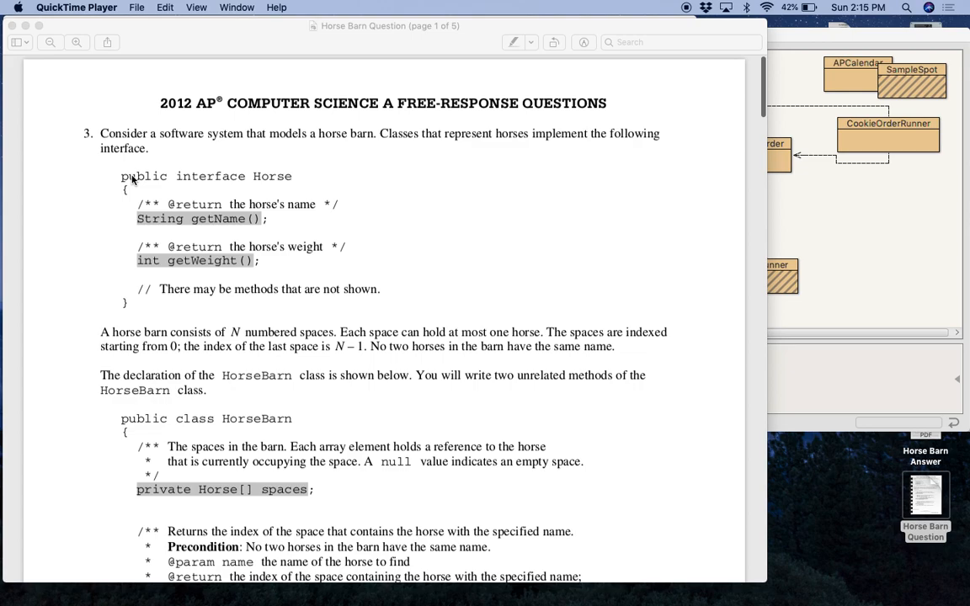
pyautogui.moveTo(251, 173)
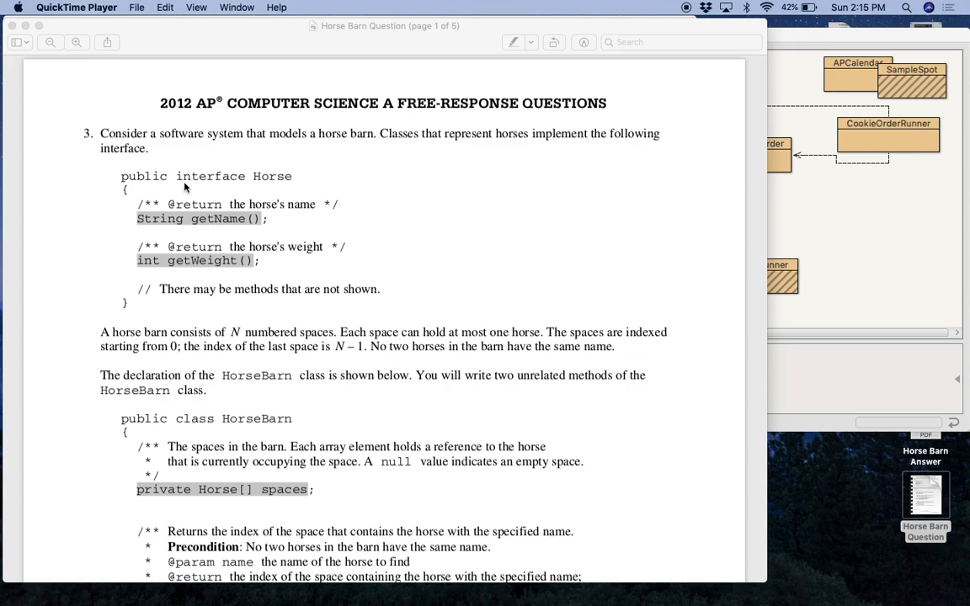
pyautogui.moveTo(239, 170)
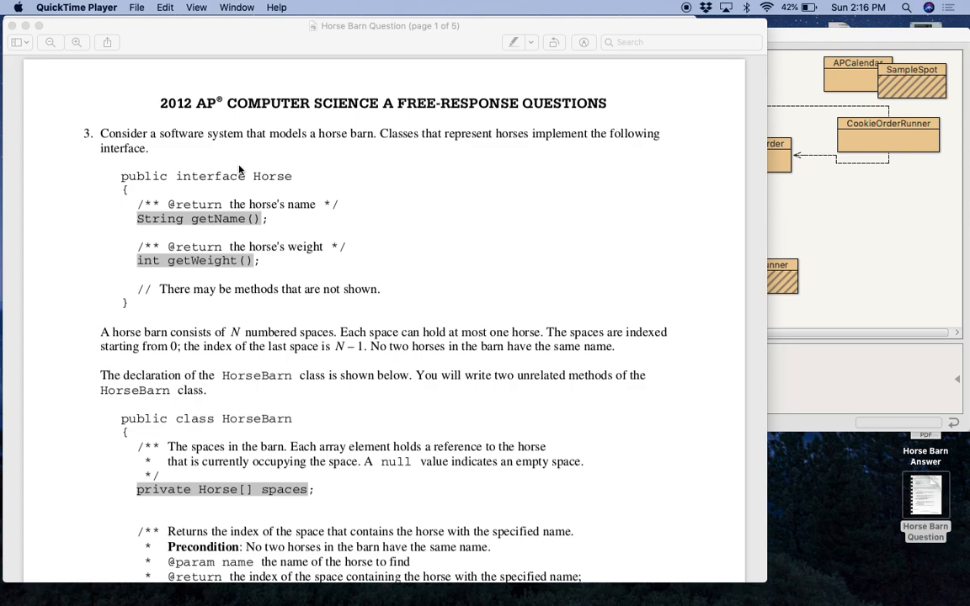
pyautogui.moveTo(178, 181)
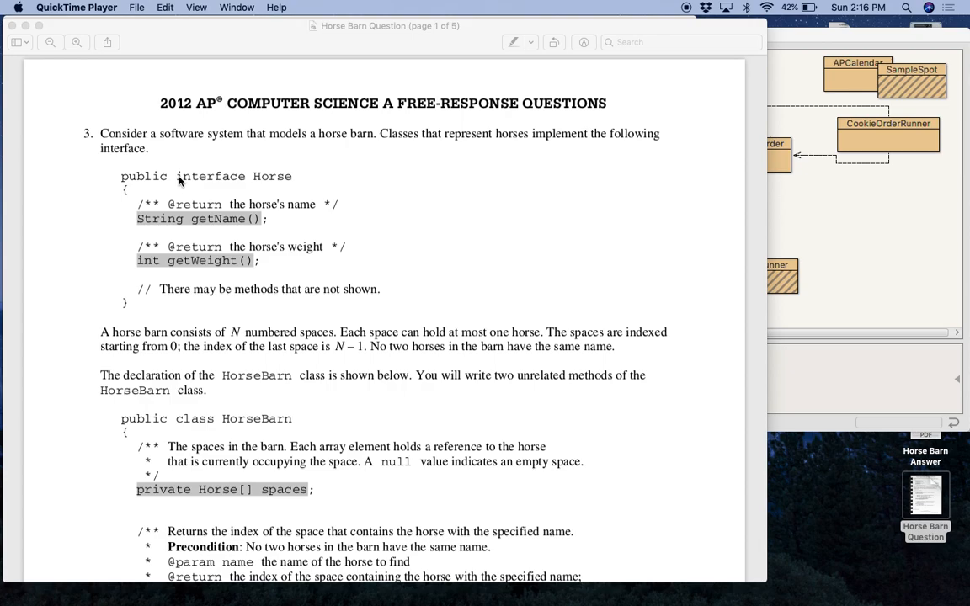
pyautogui.moveTo(179, 217)
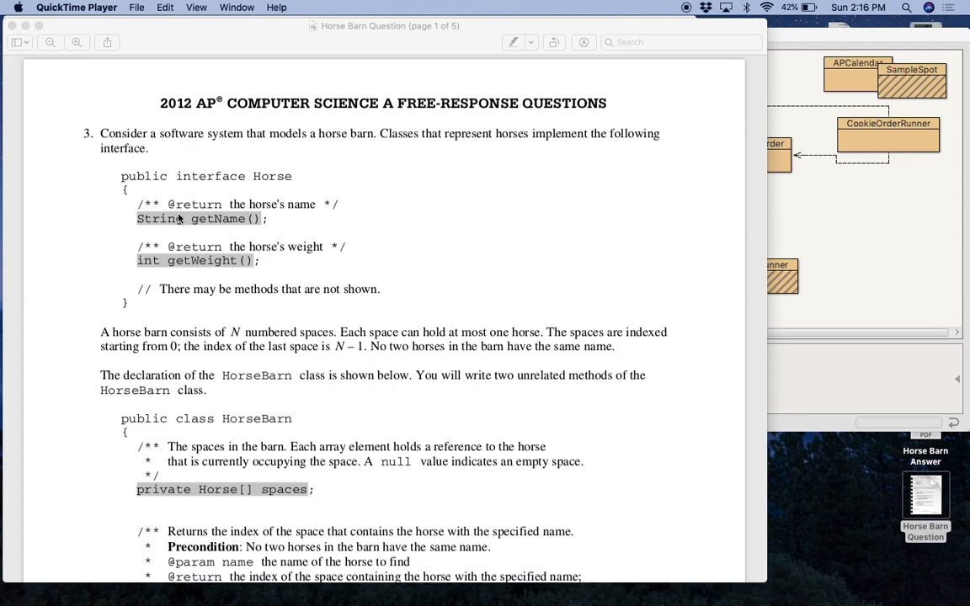
pyautogui.moveTo(552, 241)
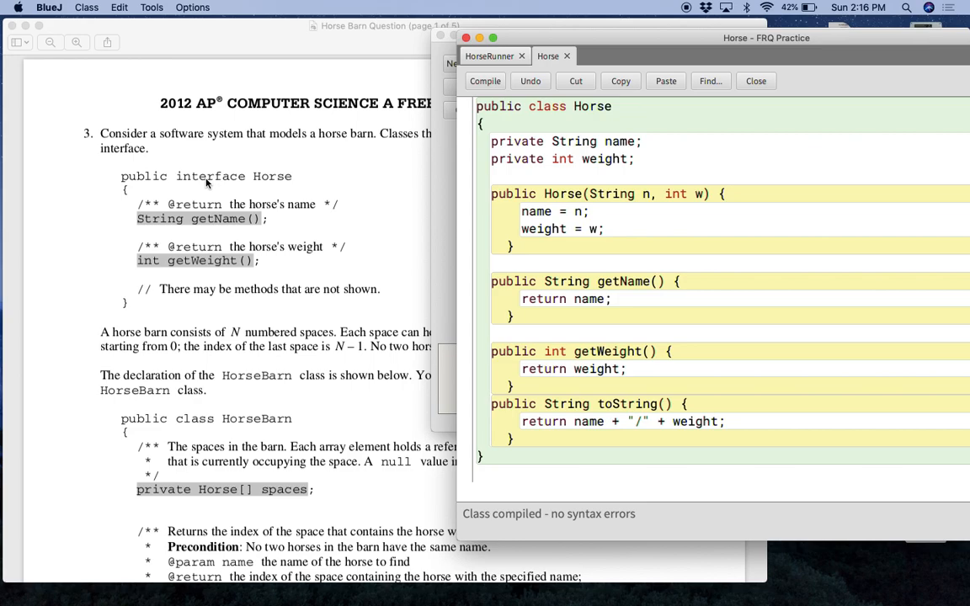
pyautogui.click(598, 229)
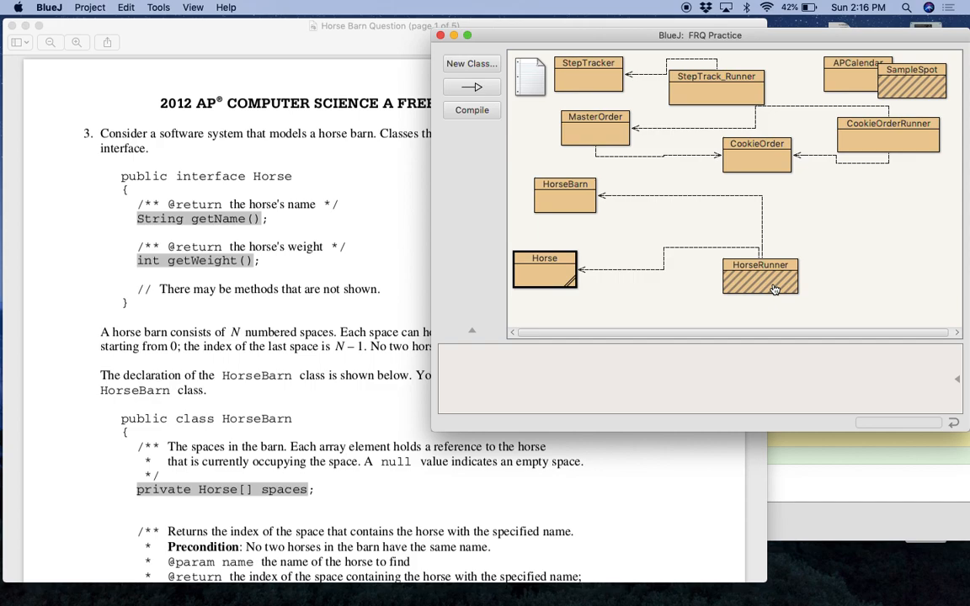
pyautogui.click(472, 110)
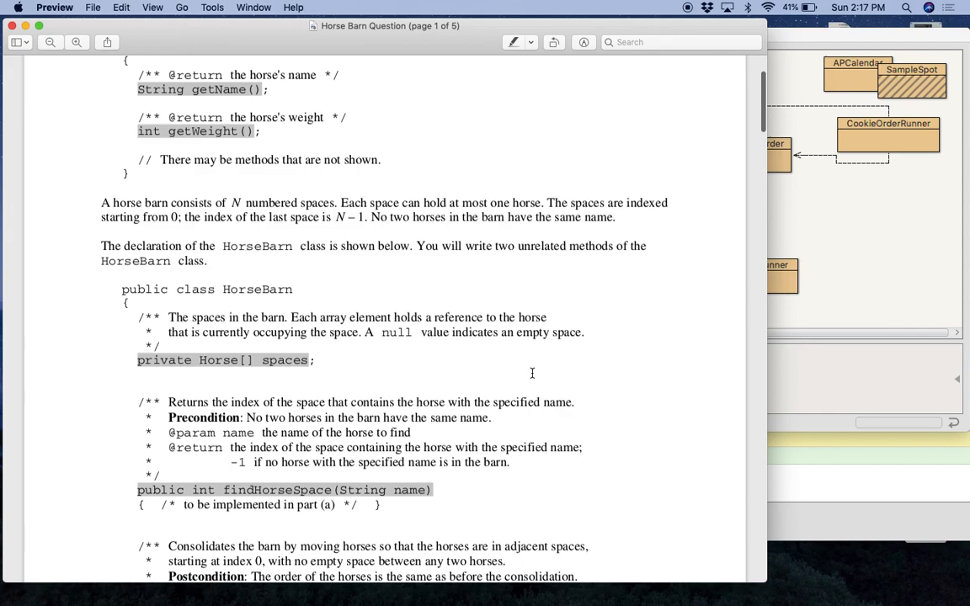
# Step: Scroll page 1 down to the HorseBarn spaces array, method declarations and part (a) note
pyautogui.scroll(-3)
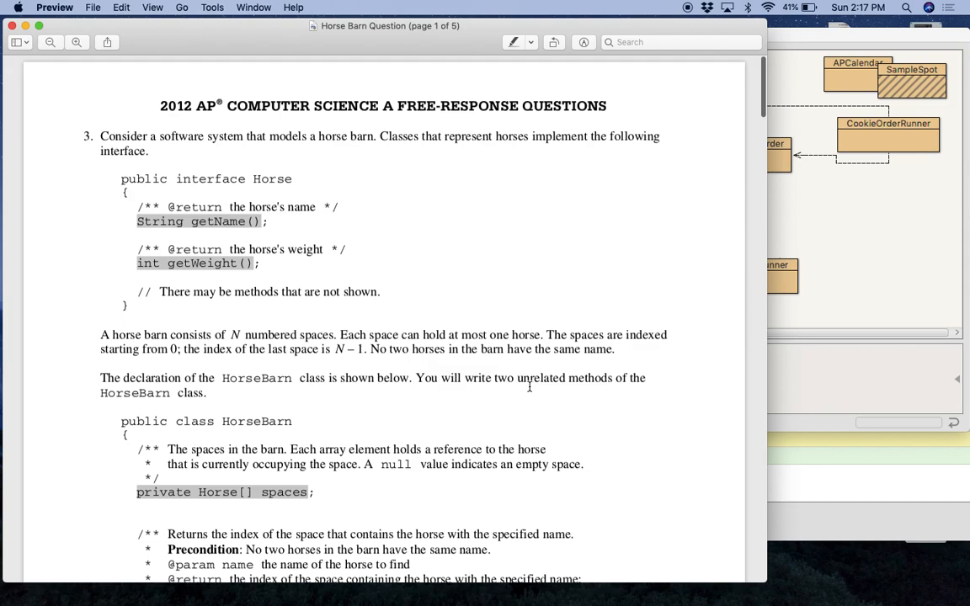
pyautogui.scroll(-3)
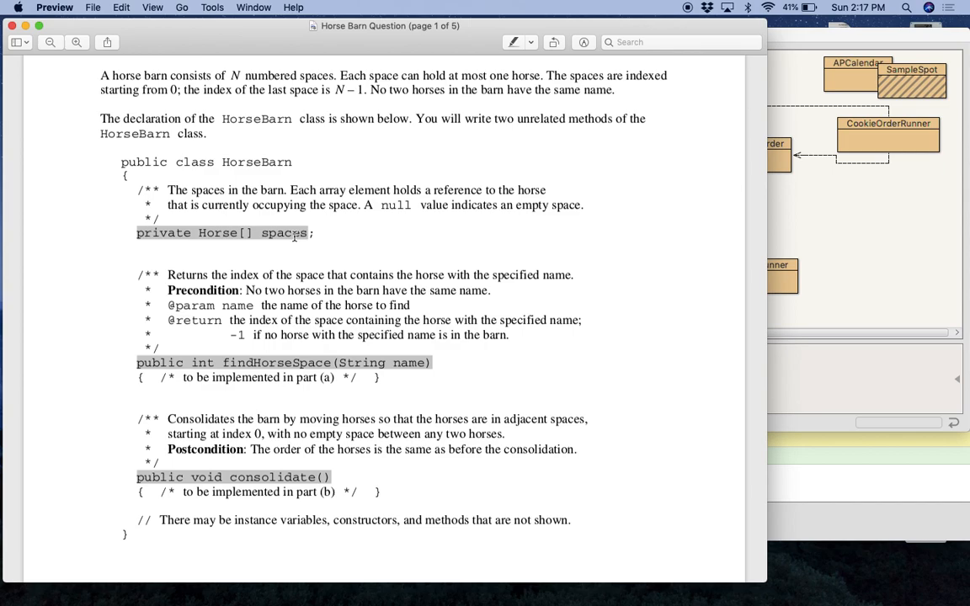
pyautogui.scroll(-3)
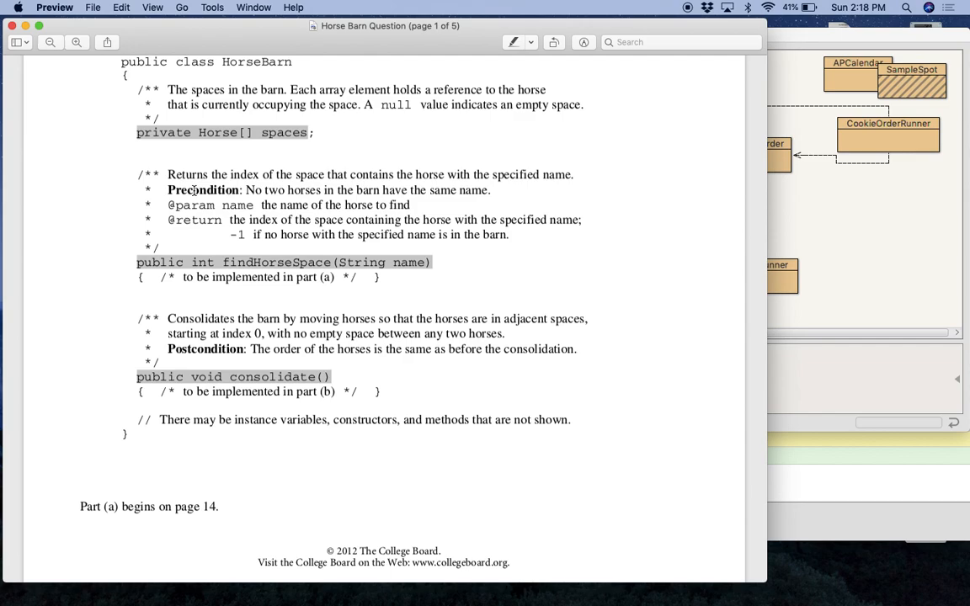
pyautogui.scroll(-3)
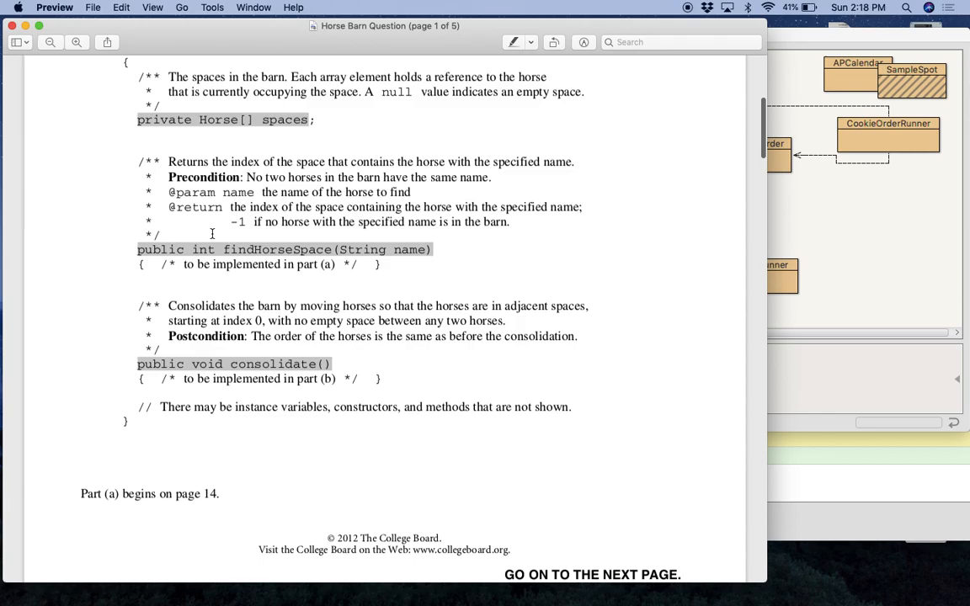
pyautogui.scroll(-3)
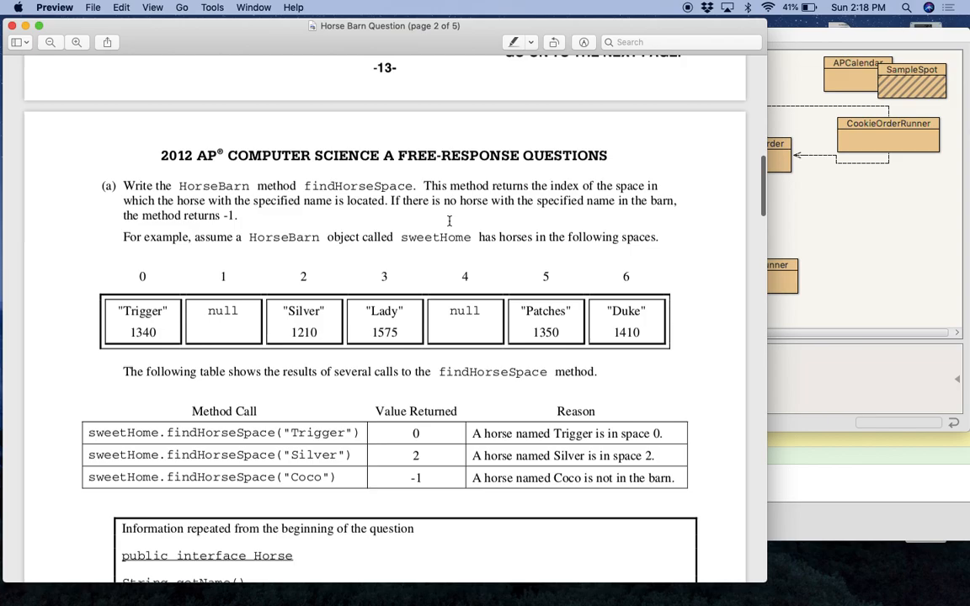
# Step: Scroll to part (a) on page 2 with the findHorseSpace sweetHome example and results table
pyautogui.scroll(-3)
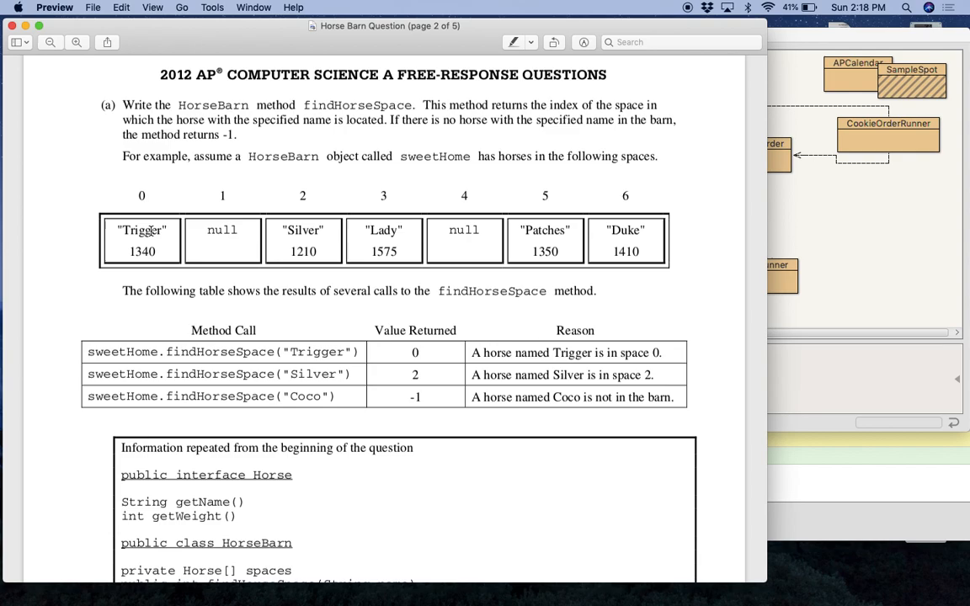
pyautogui.moveTo(307, 228)
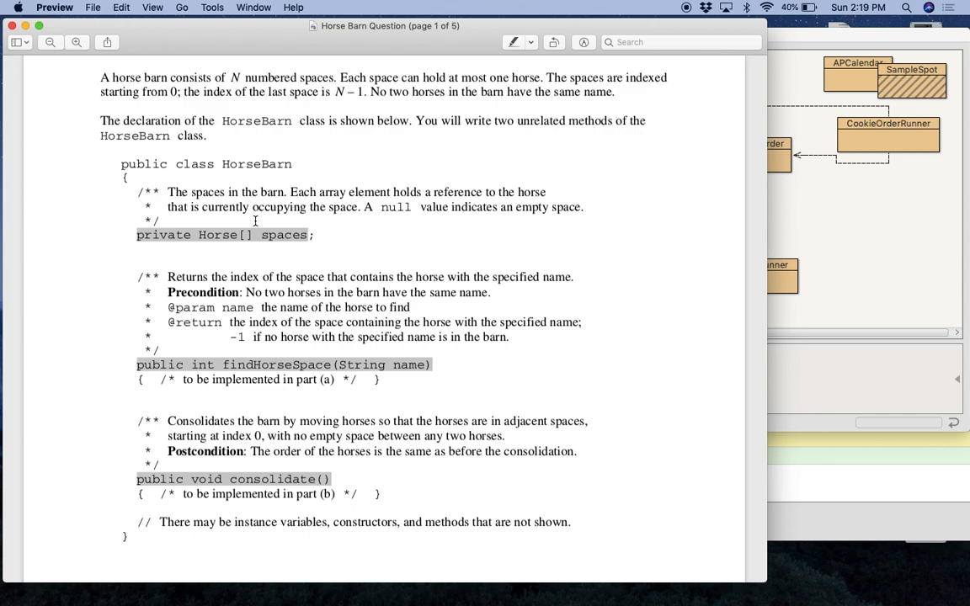
# Step: Scroll on past the reference block to part (b), the consolidate method's before-and-after barns
pyautogui.scroll(-3)
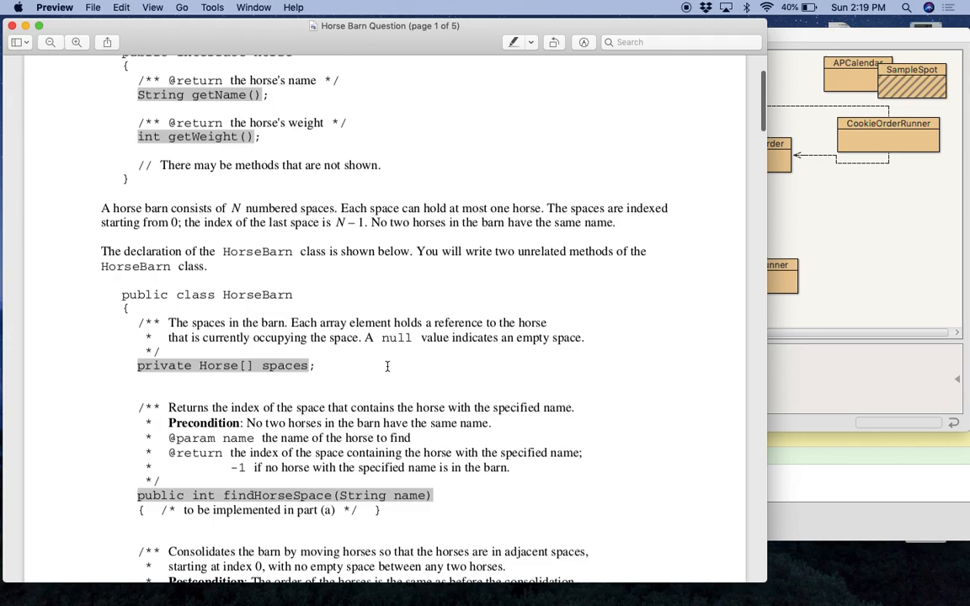
pyautogui.scroll(-3)
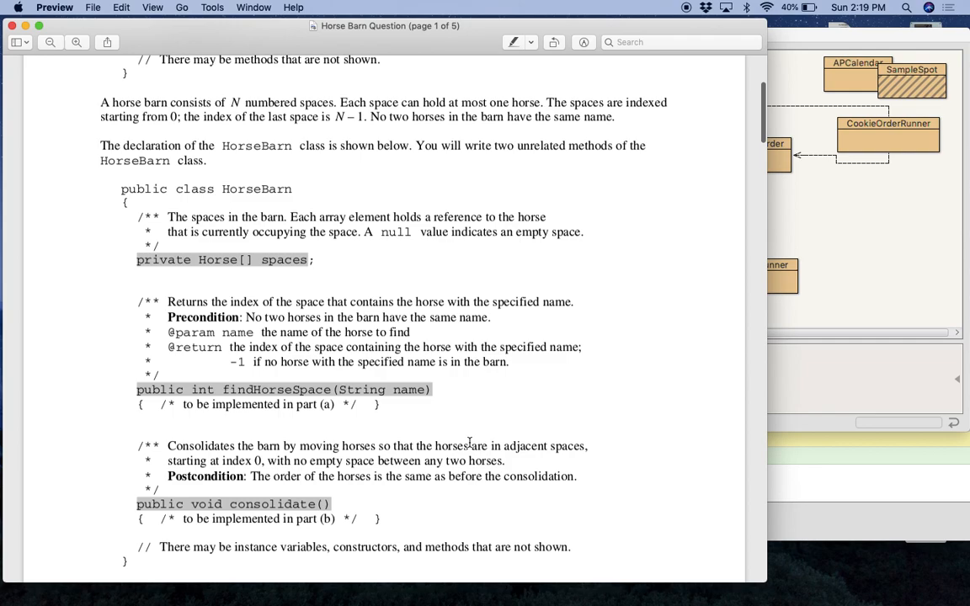
pyautogui.scroll(-3)
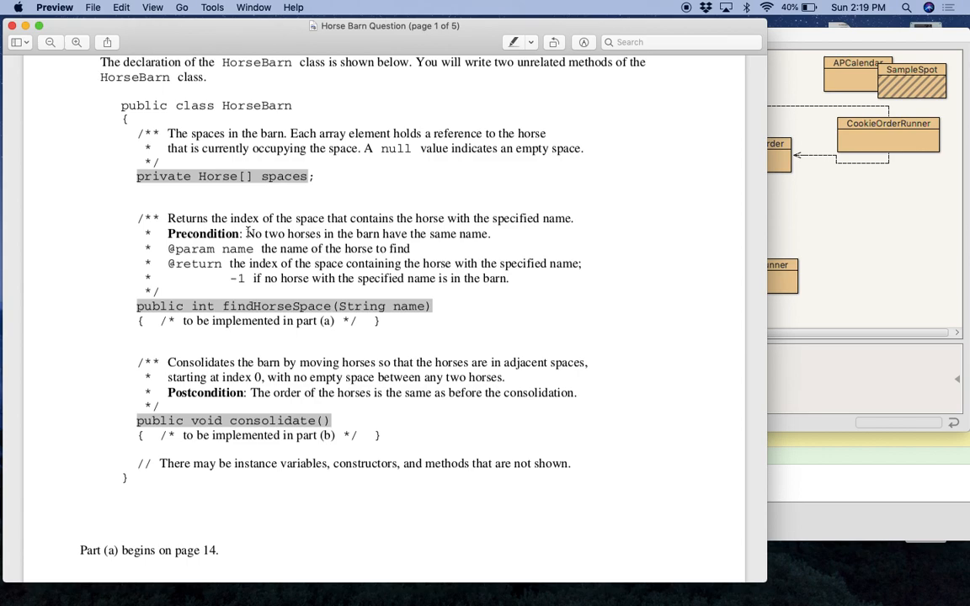
pyautogui.moveTo(310, 271)
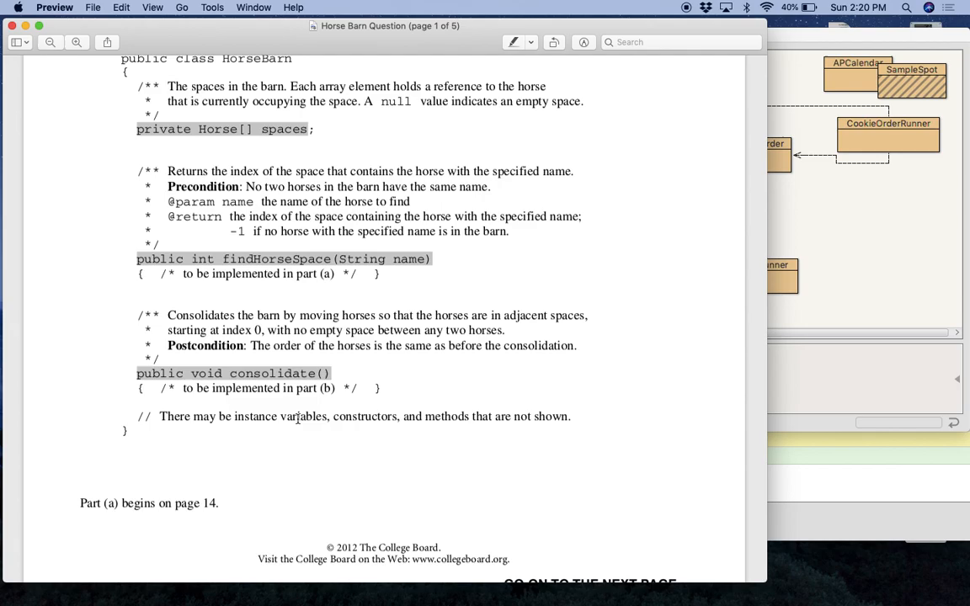
pyautogui.scroll(-3)
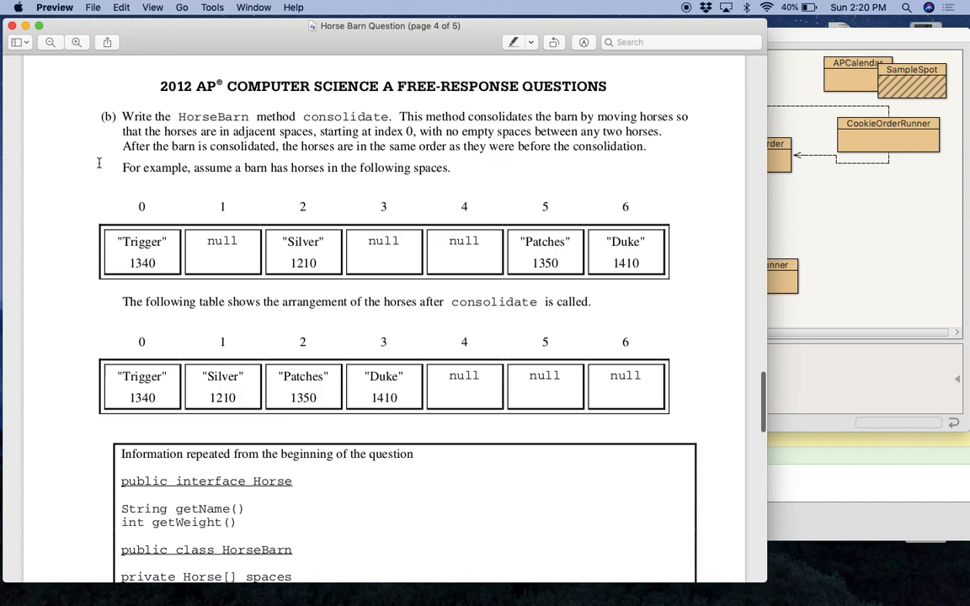
pyautogui.moveTo(384, 236)
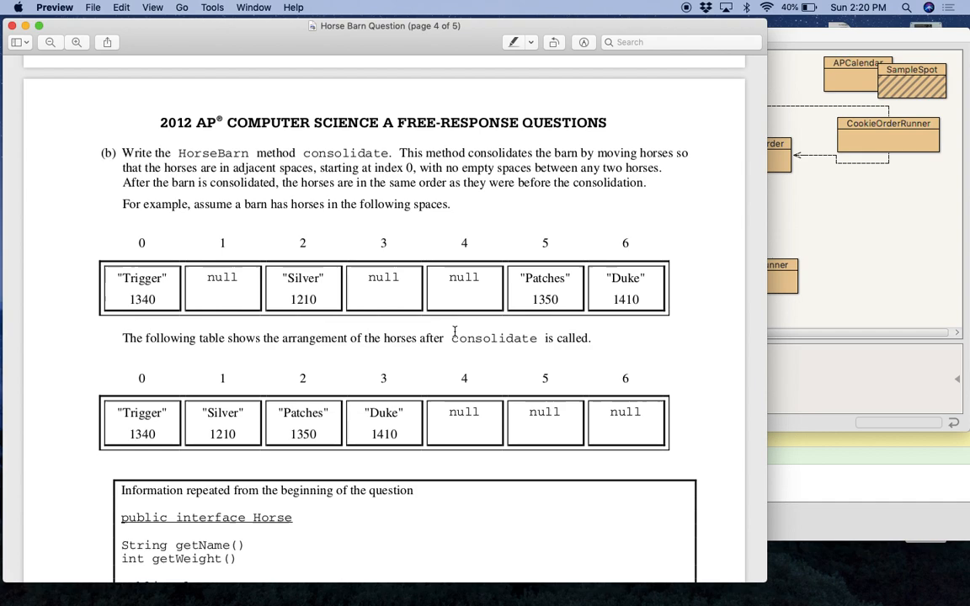
pyautogui.moveTo(391, 361)
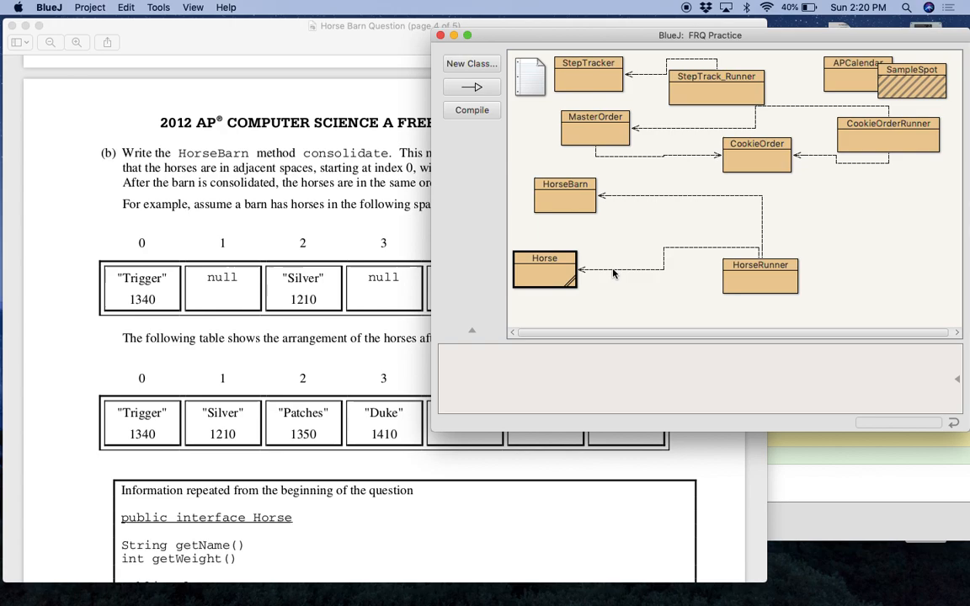
# Step: View the Horse and HorseBarn starter classes with empty findHorseSpace and consolidate methods
pyautogui.doubleClick(546, 269)
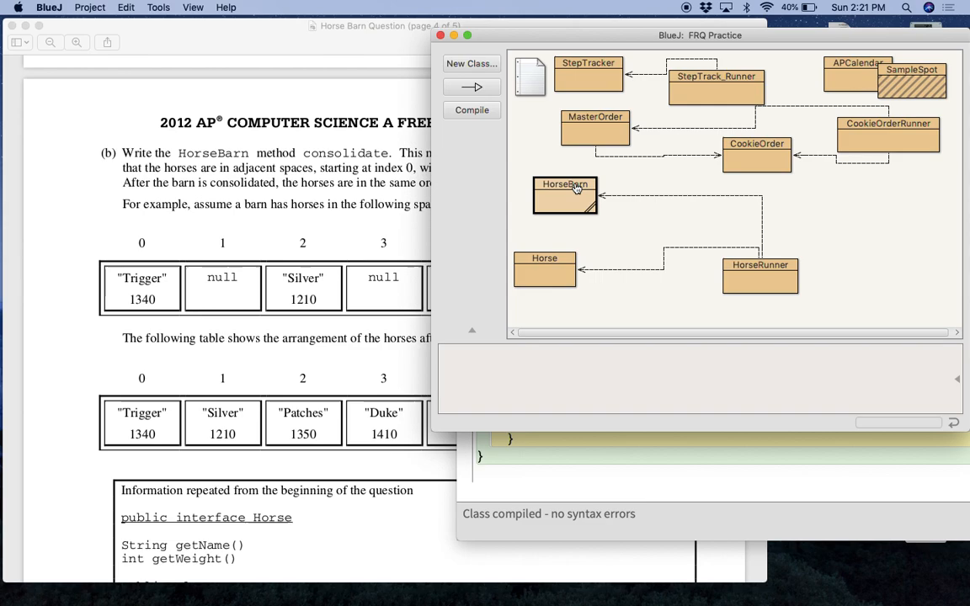
pyautogui.doubleClick(566, 195)
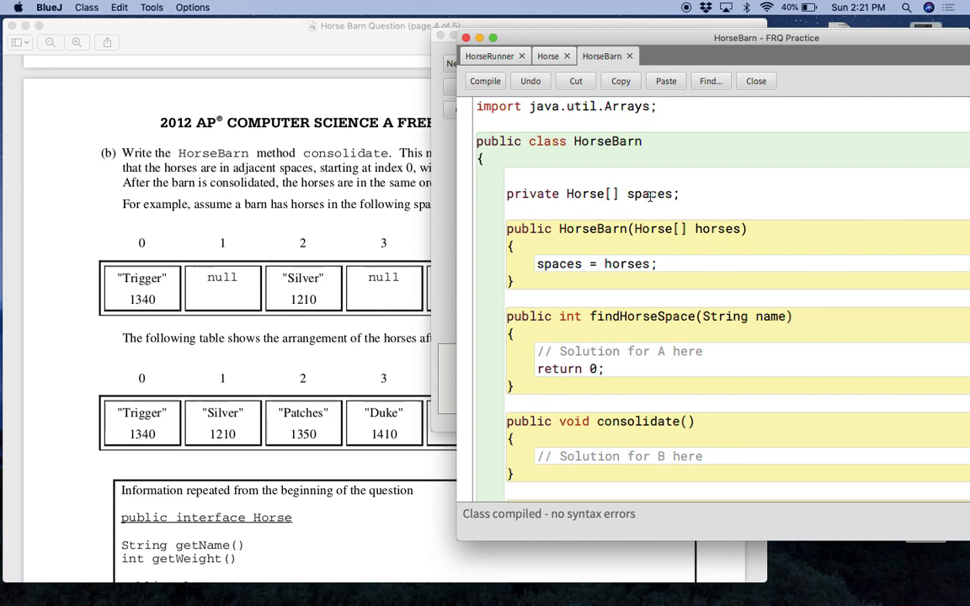
pyautogui.moveTo(593, 335)
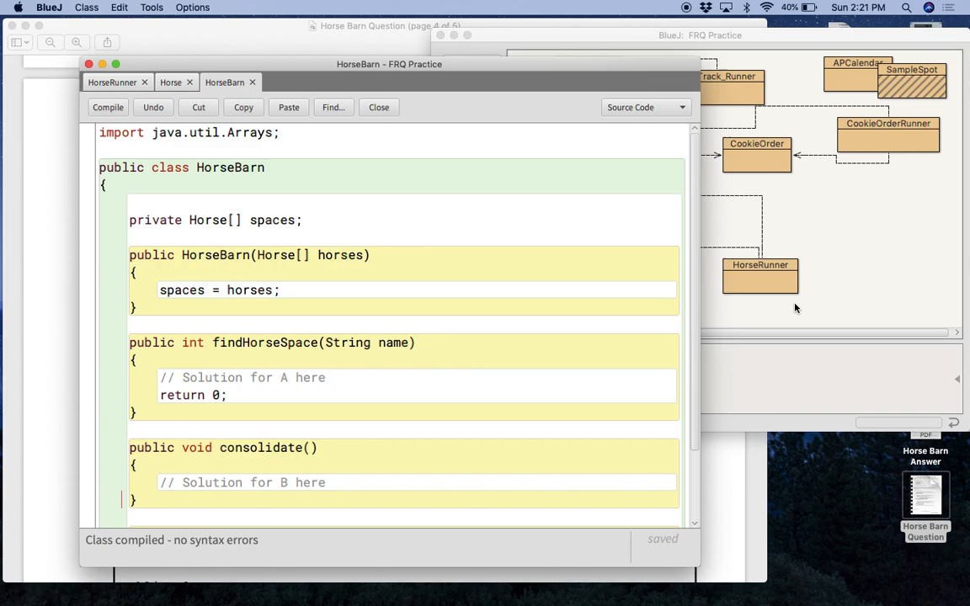
# Step: Compare the HorseRunner test code with HorseBarn's toString method
pyautogui.click(111, 81)
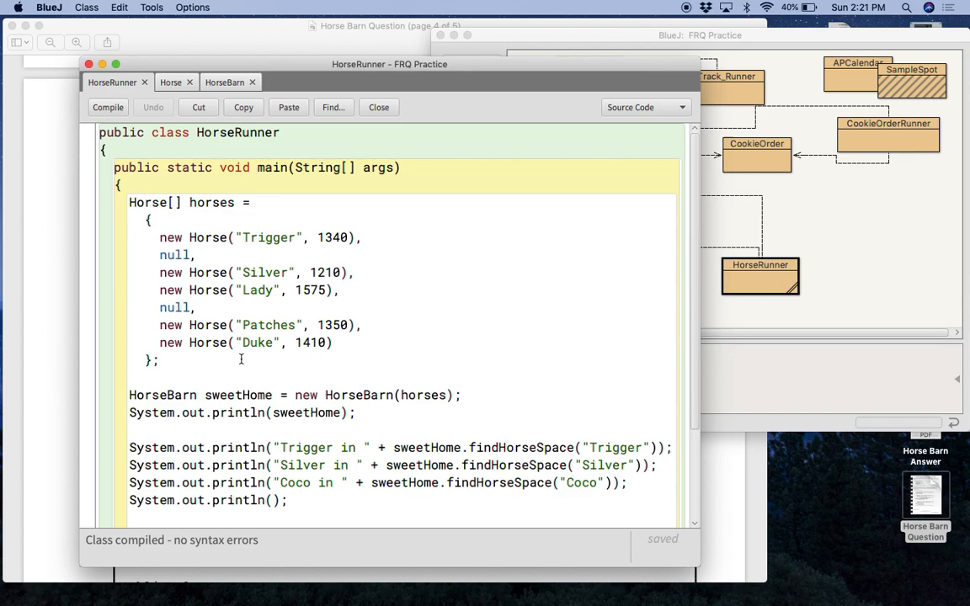
pyautogui.scroll(-3)
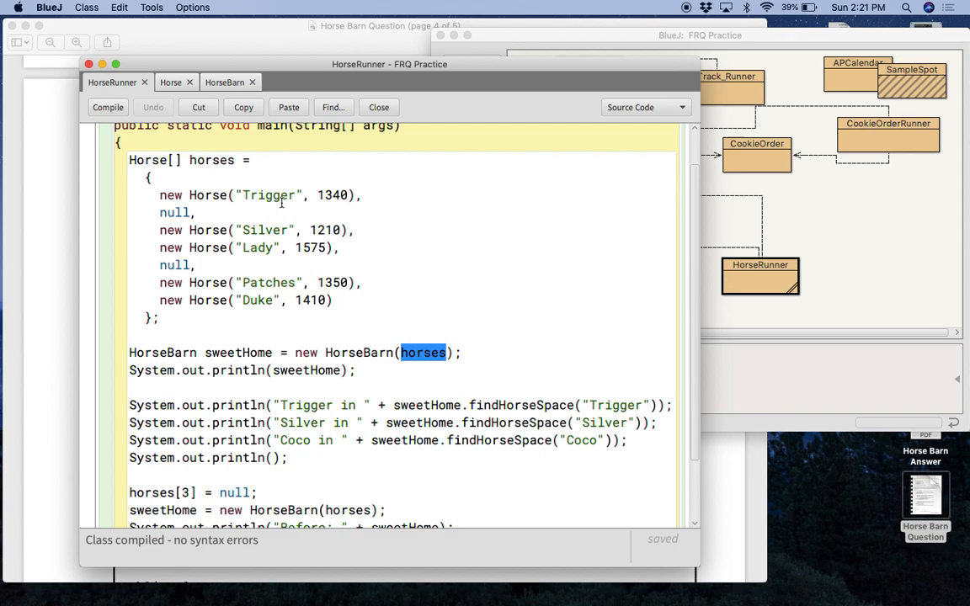
pyautogui.click(226, 81)
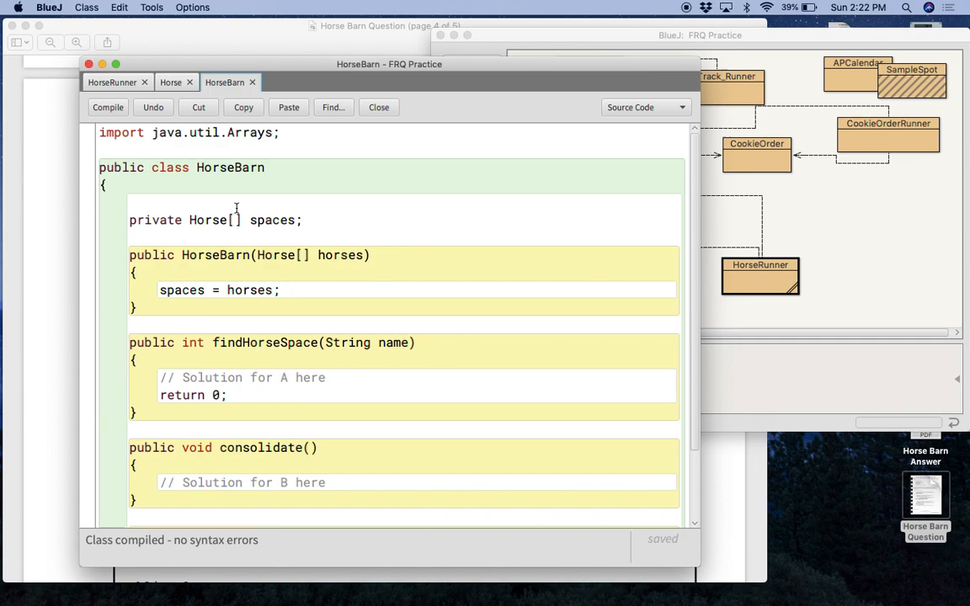
pyautogui.scroll(-3)
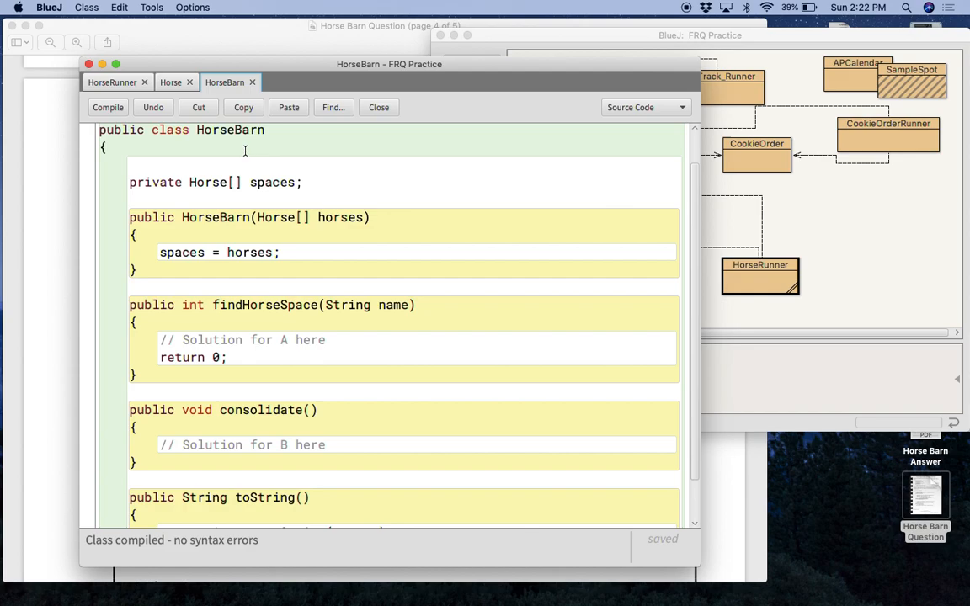
# Step: Return to HorseRunner and scroll to its main method building and consolidating the sample barn
pyautogui.click(111, 80)
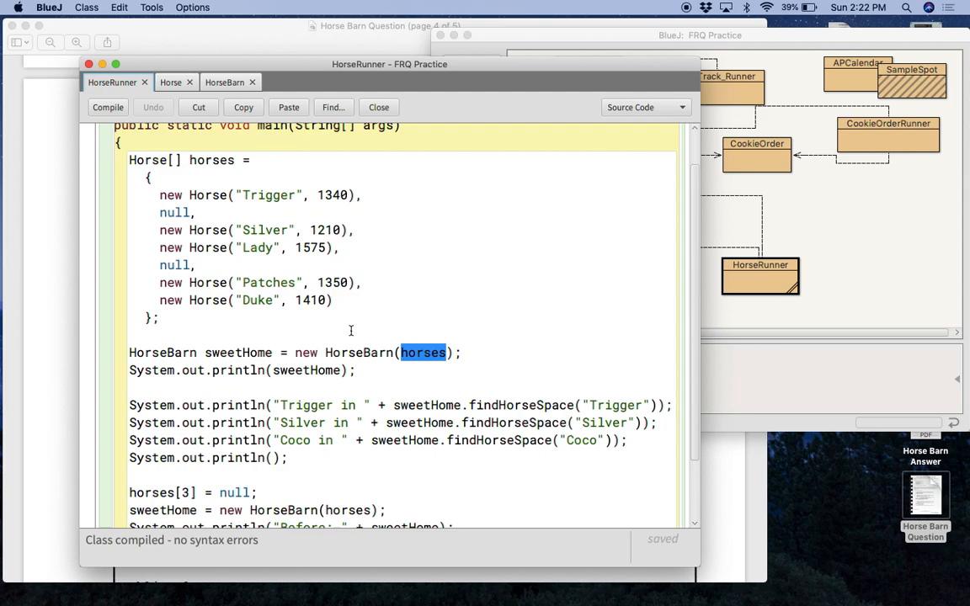
pyautogui.scroll(-3)
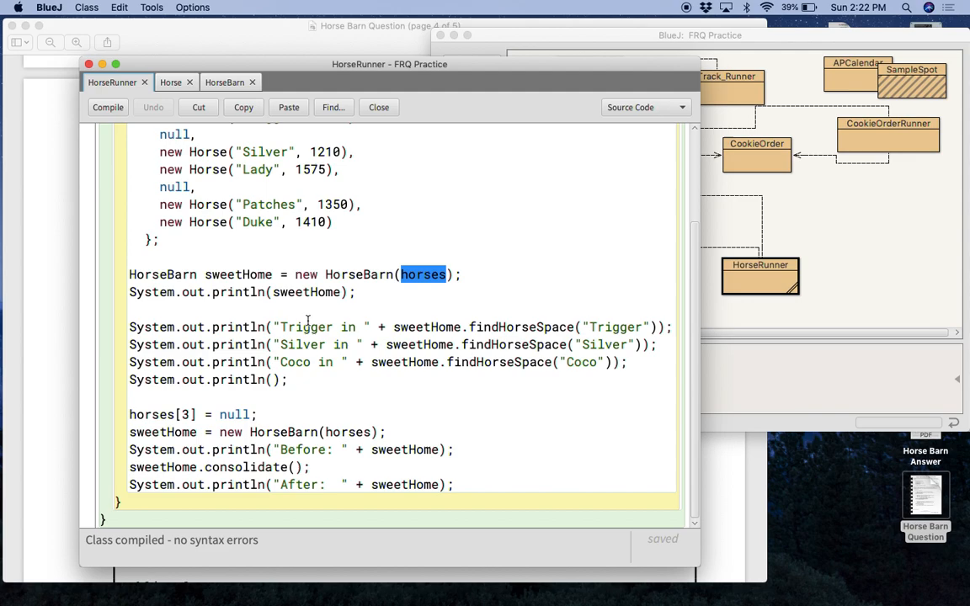
pyautogui.moveTo(590, 328)
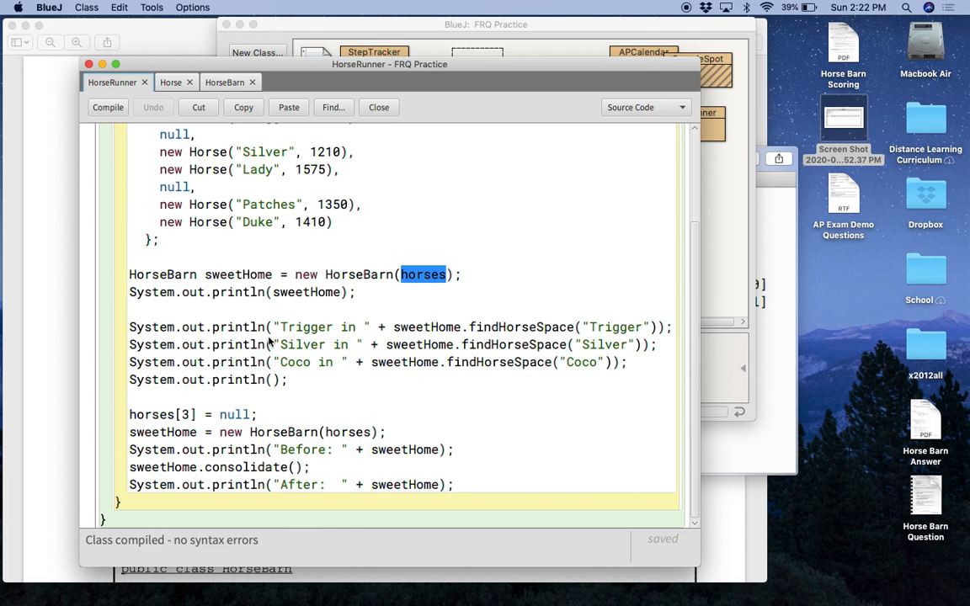
pyautogui.moveTo(165, 452)
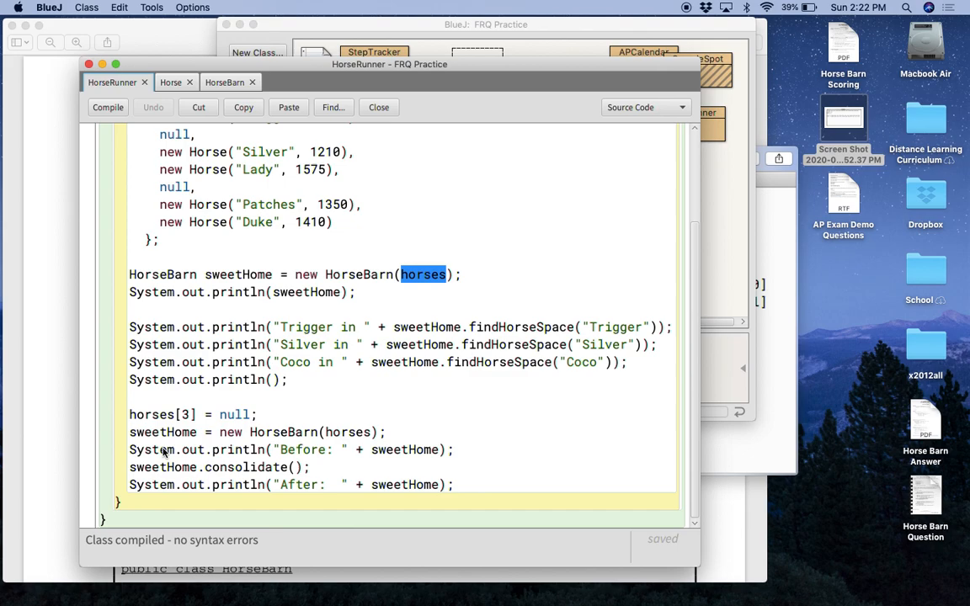
pyautogui.moveTo(350, 453)
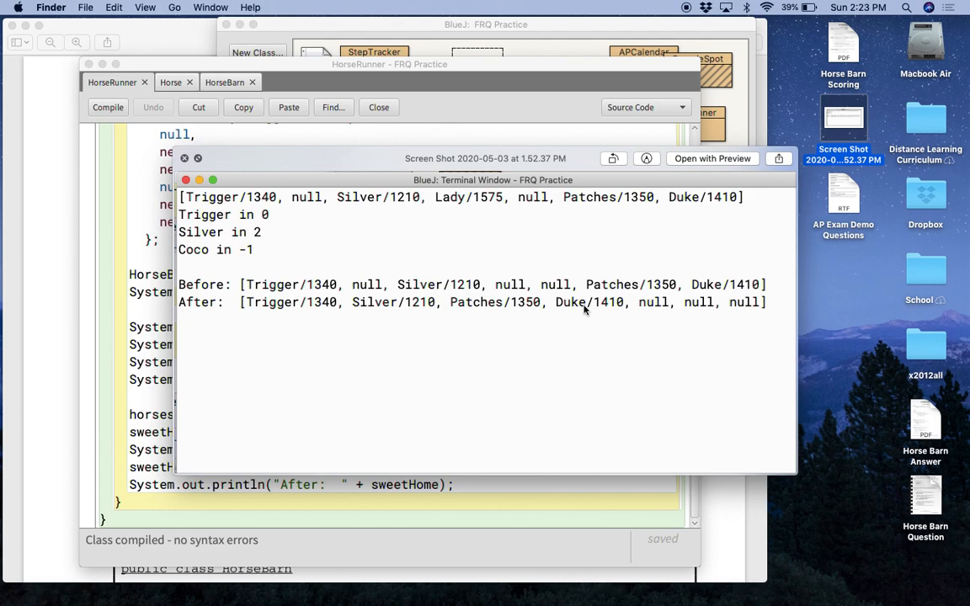
pyautogui.moveTo(44, 372)
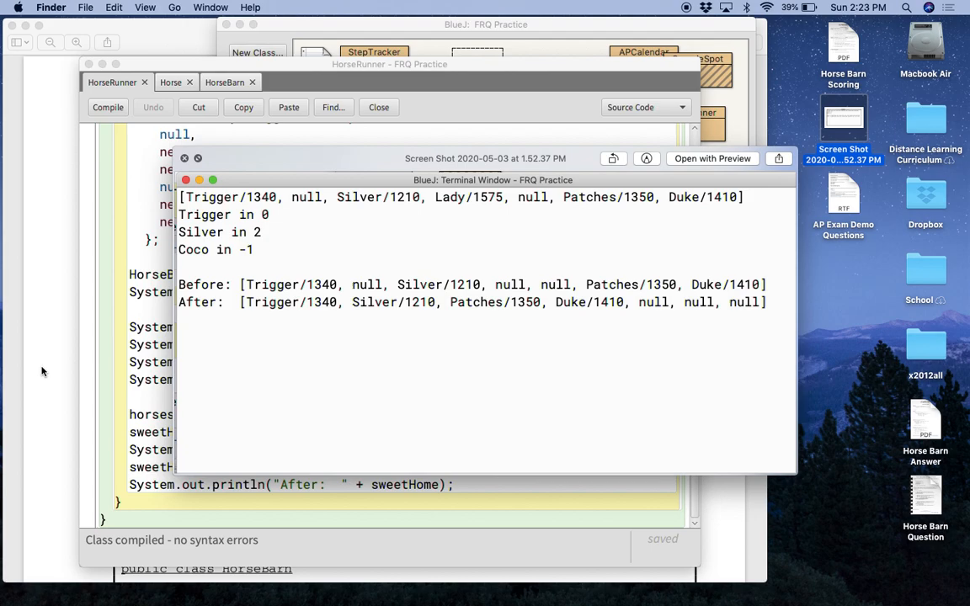